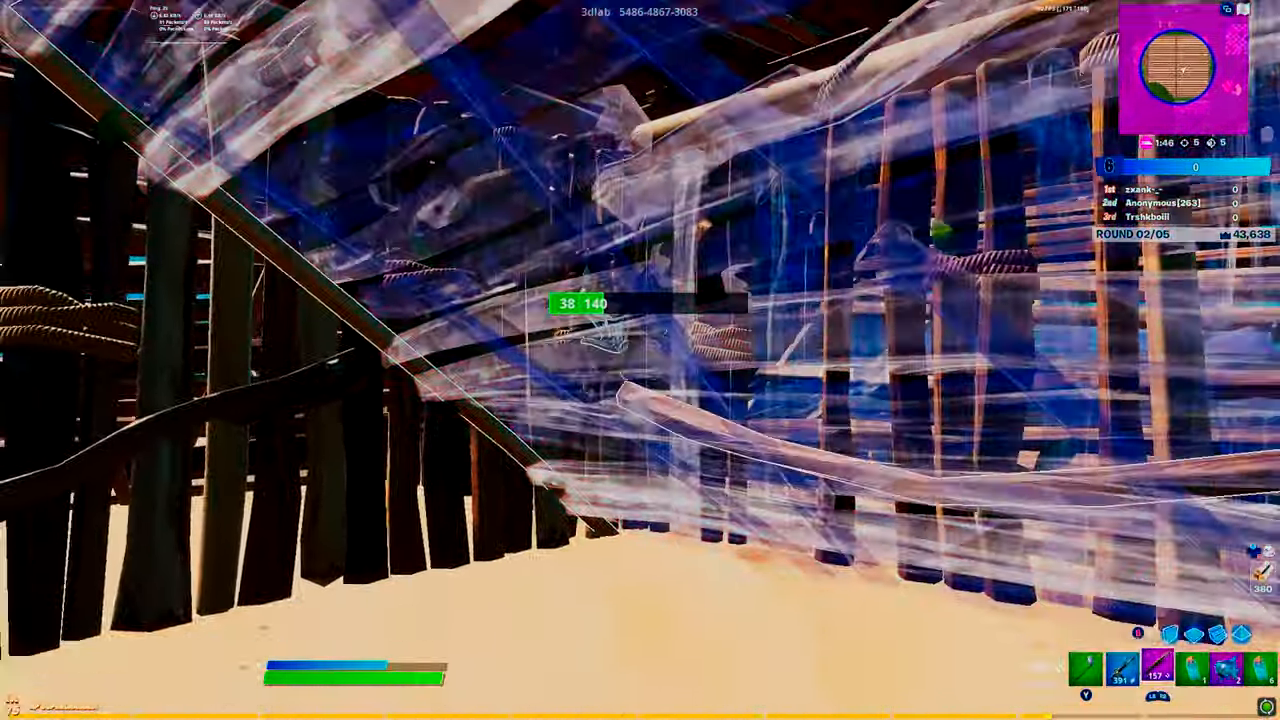
Step: Shoot the opponent behind the wooden box walls, landing 38 and 140 damage
left_click(640, 360)
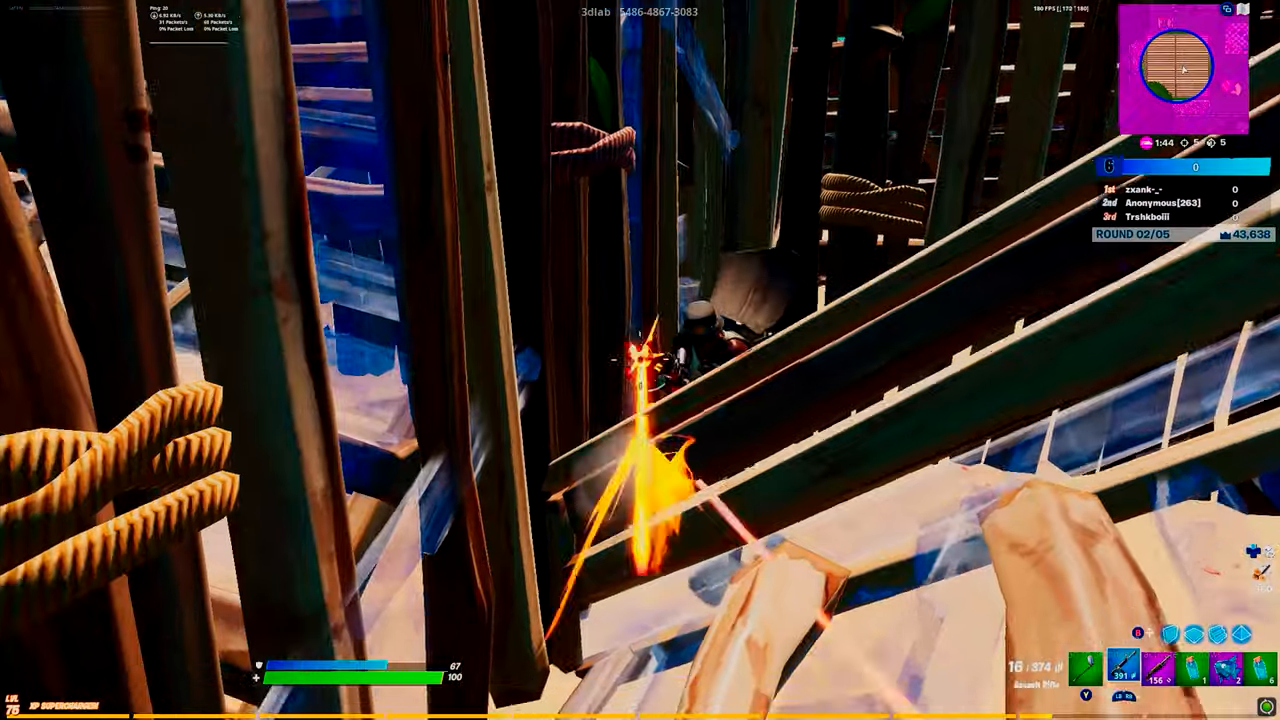